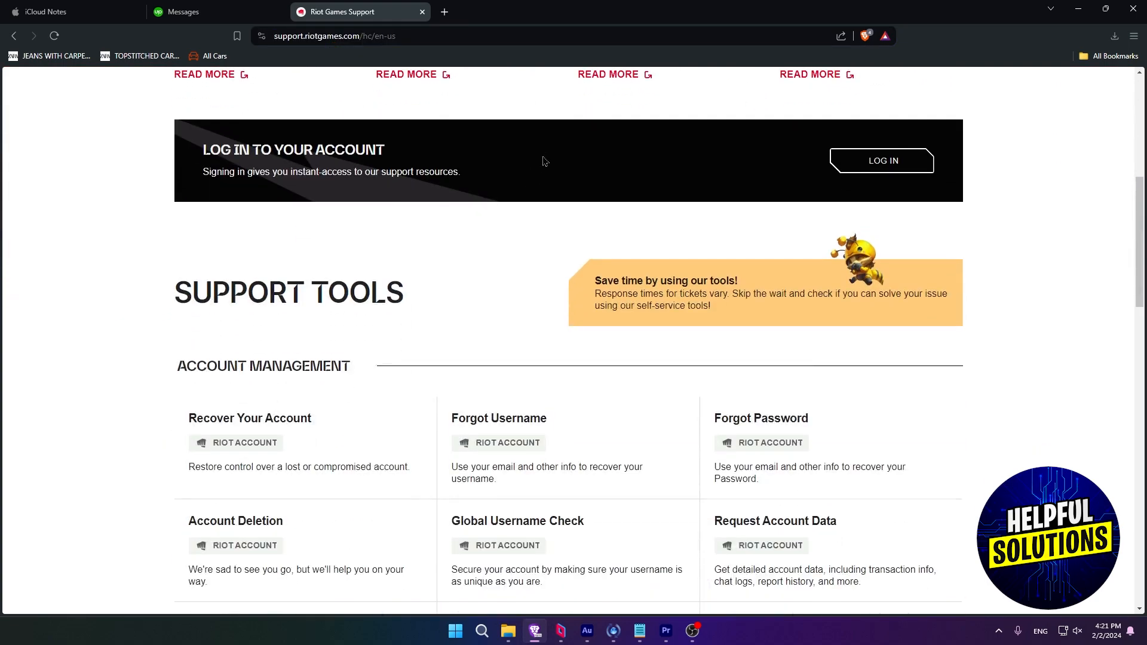
# Search VALORANT support for 'recover your account', bringing up 37 results.
pyautogui.scroll(-3)
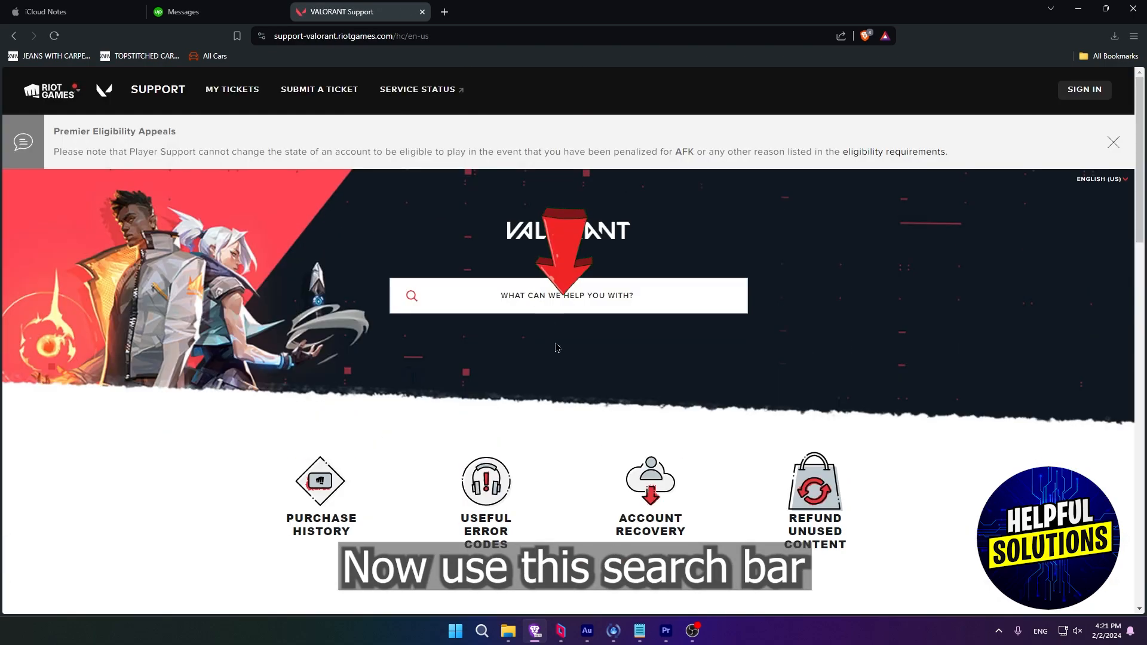
pyautogui.write('recover your account')
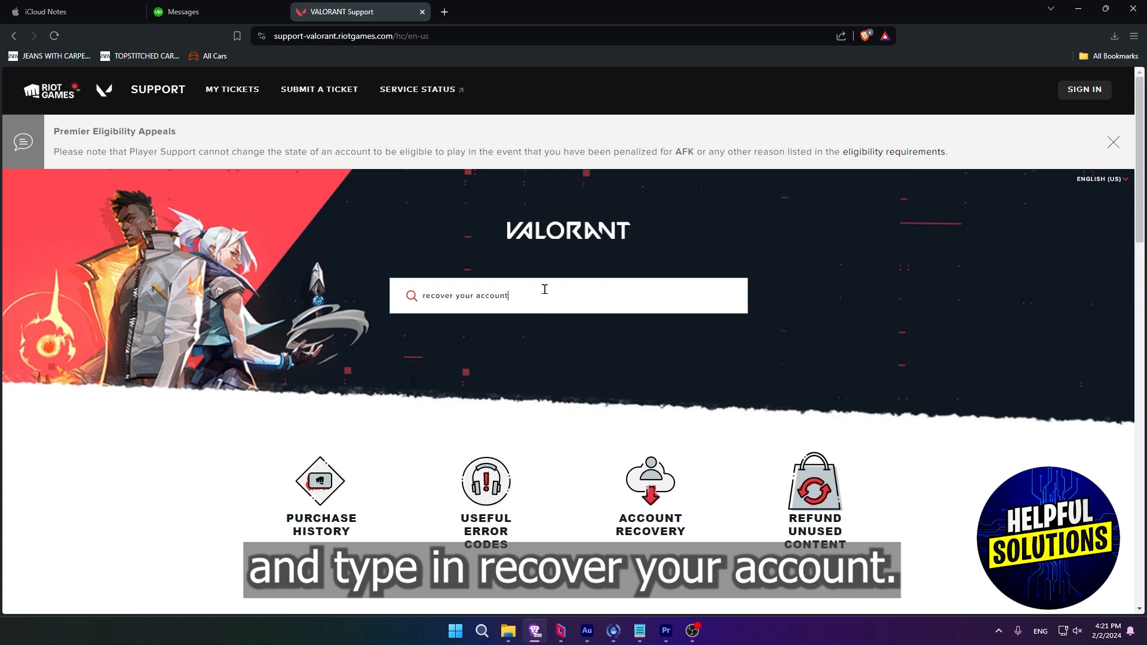
pyautogui.press('enter')
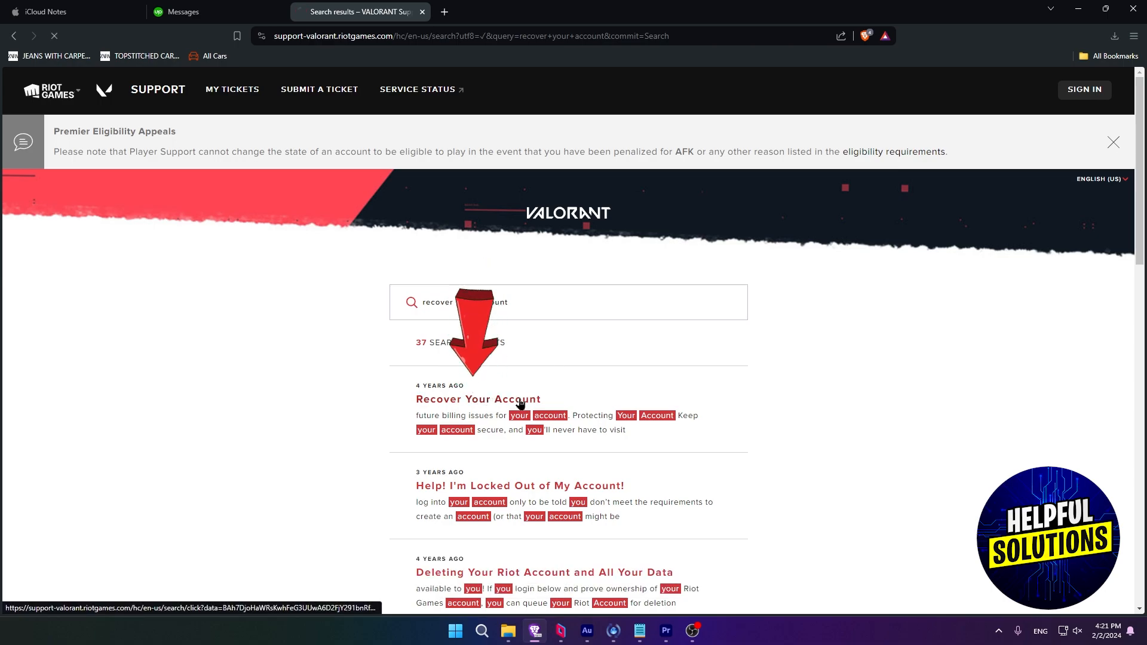
# Open the 'Recover Your Account' article and highlight its Forgot Password heading.
pyautogui.click(477, 398)
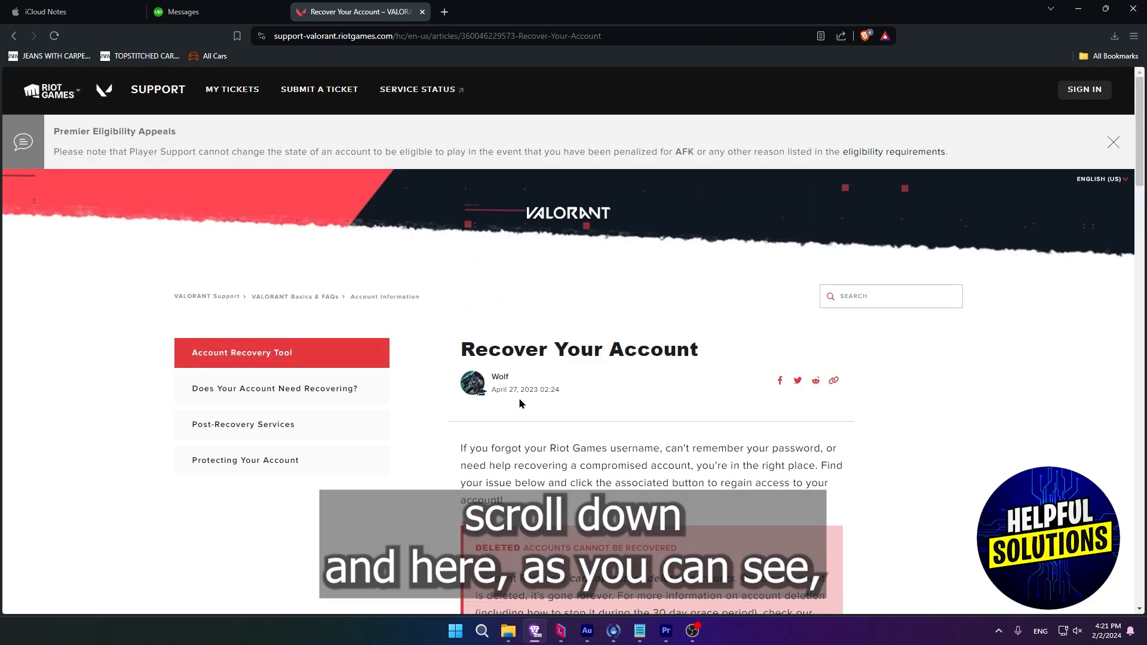
pyautogui.scroll(-3)
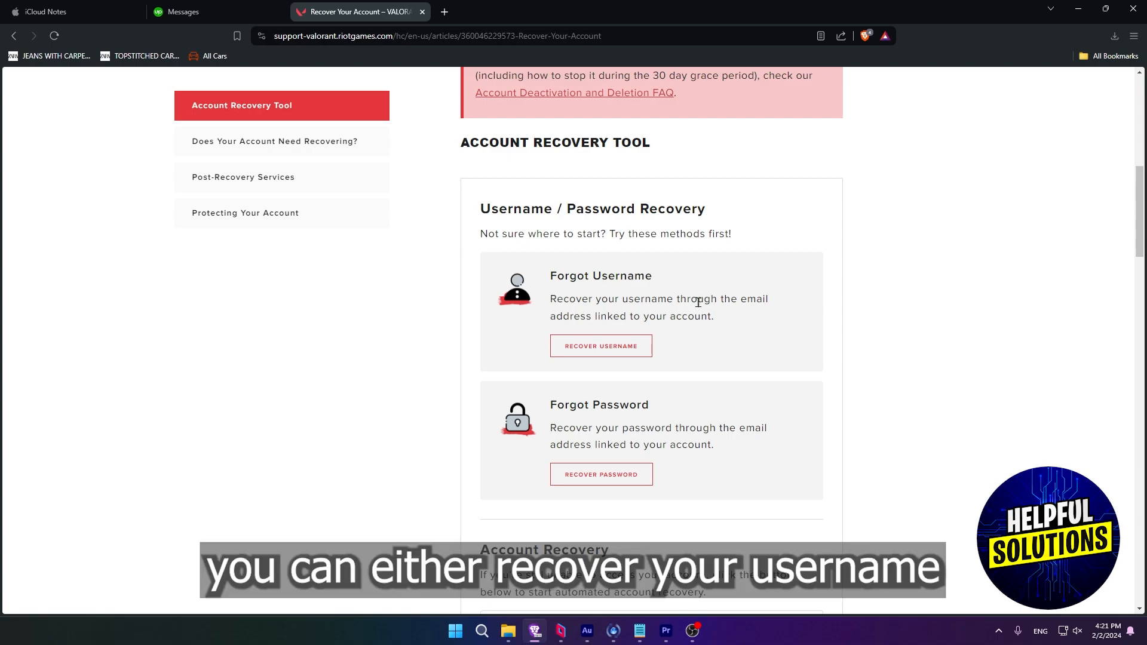
pyautogui.doubleClick(567, 405)
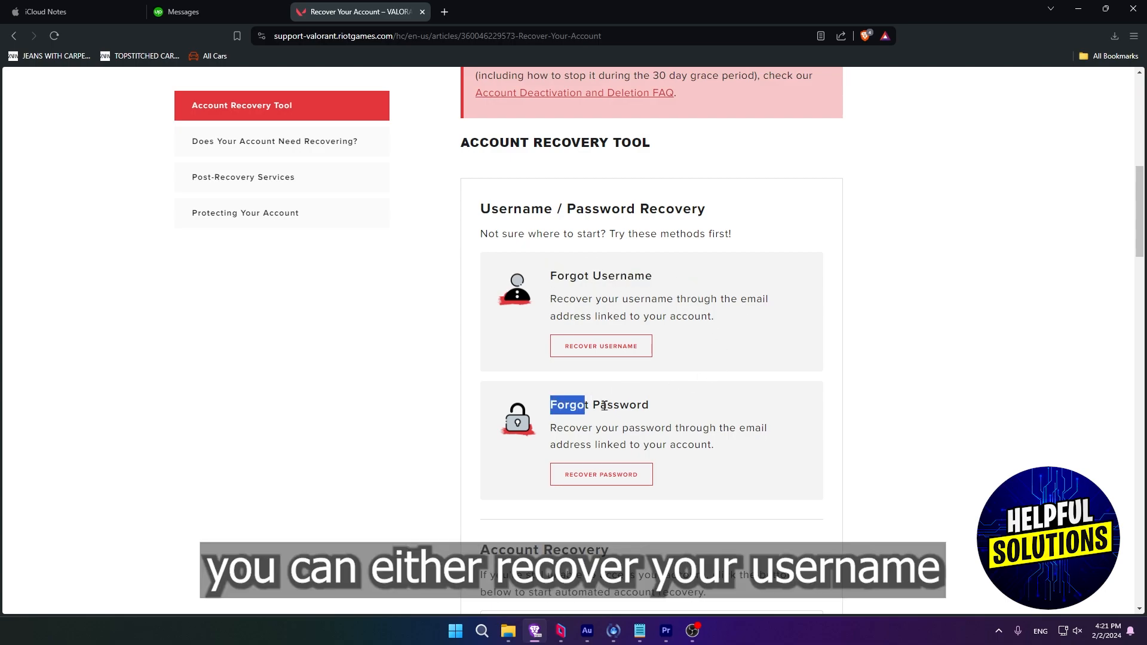
pyautogui.doubleClick(599, 404)
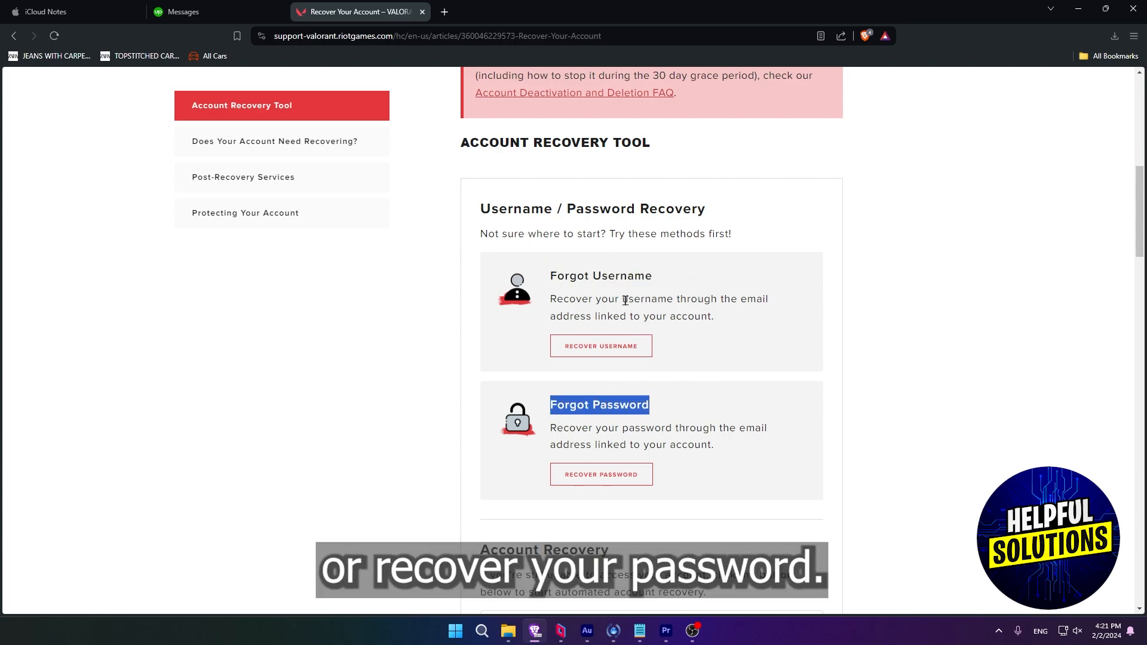
# Scroll to Account Recovery and begin automated recovery to reach the account details form.
pyautogui.scroll(-3)
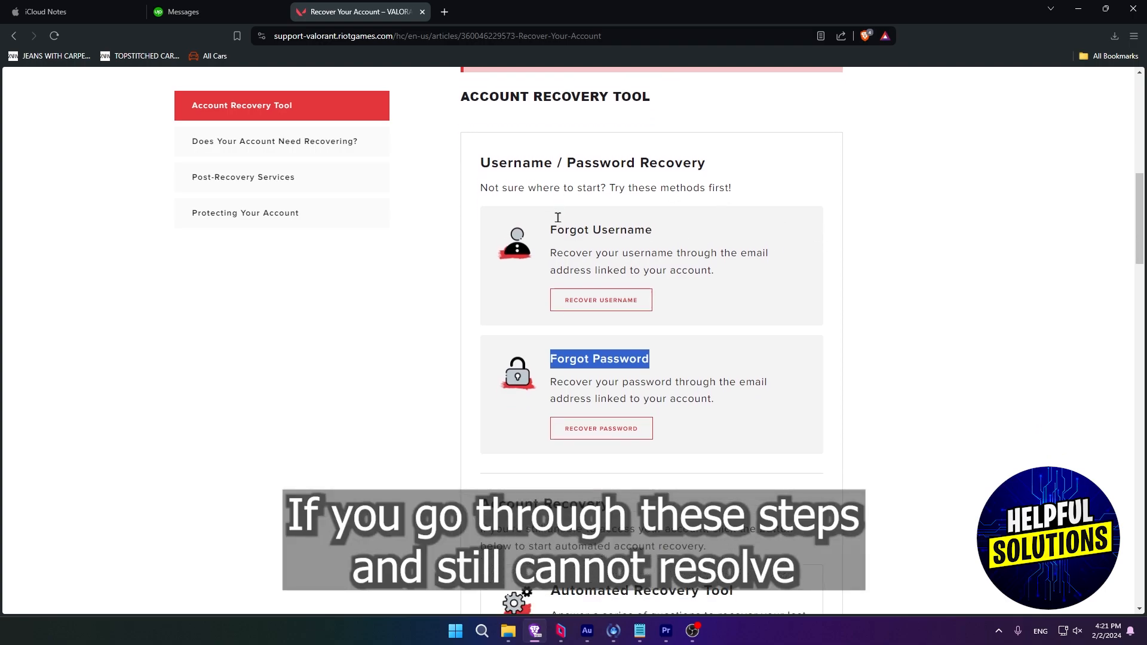
pyautogui.scroll(-3)
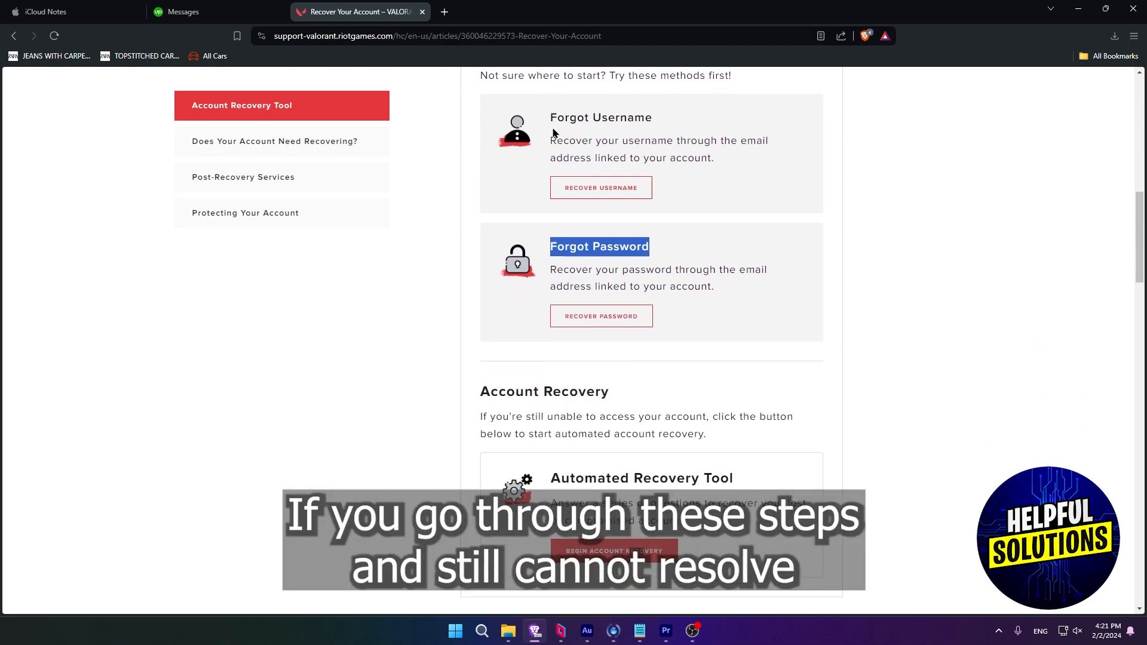
pyautogui.scroll(-3)
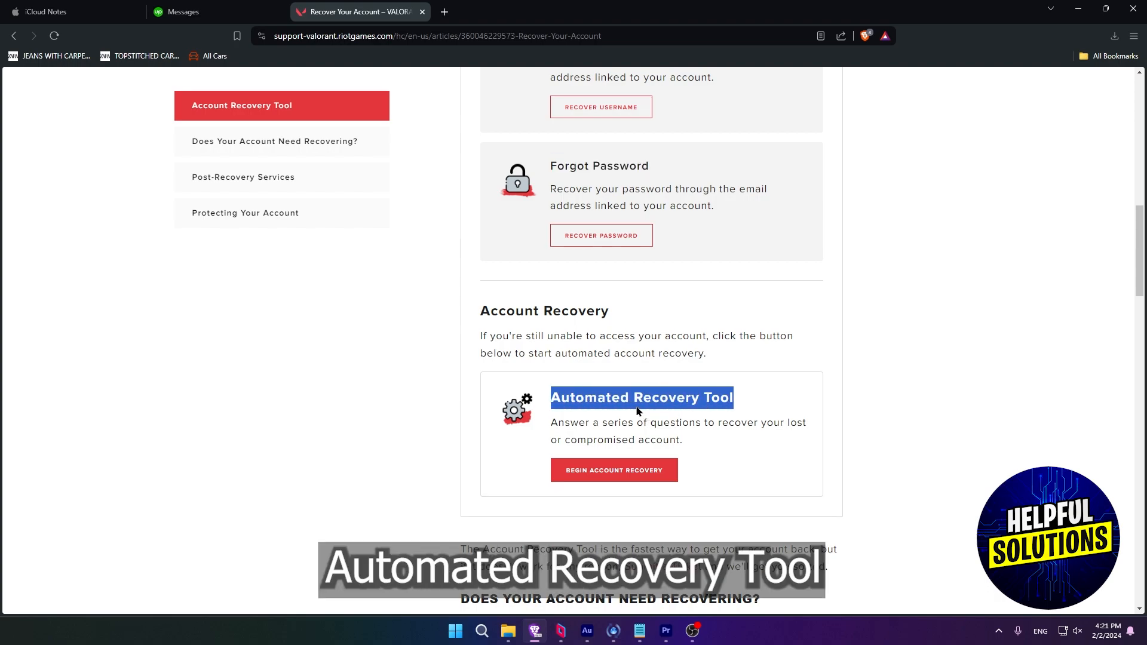
pyautogui.click(613, 470)
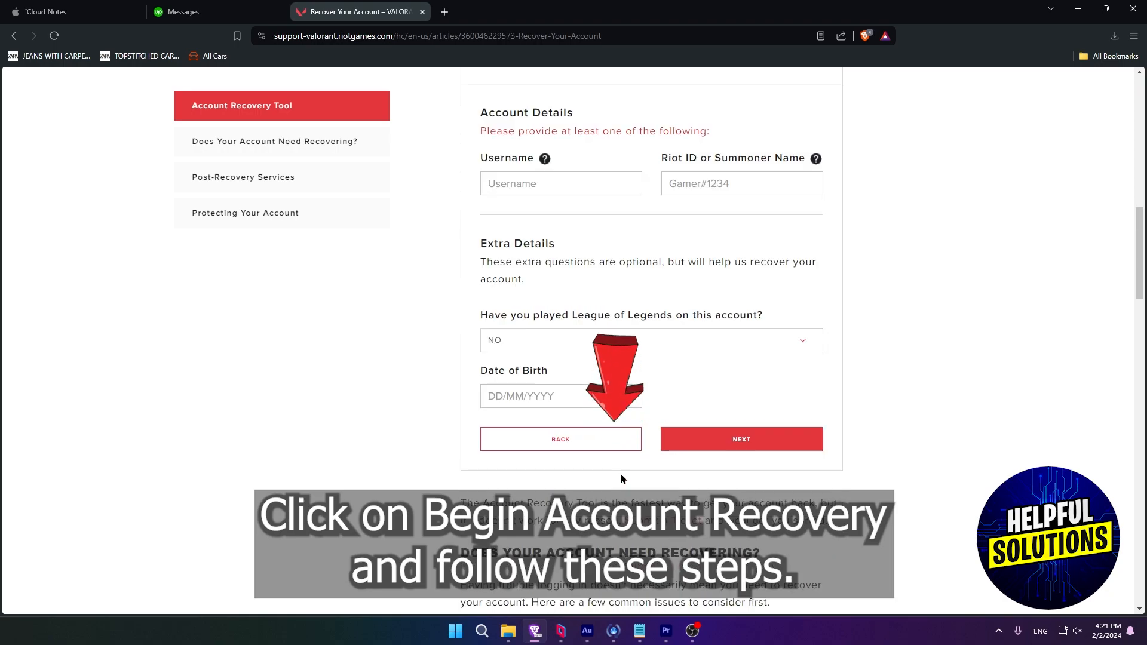